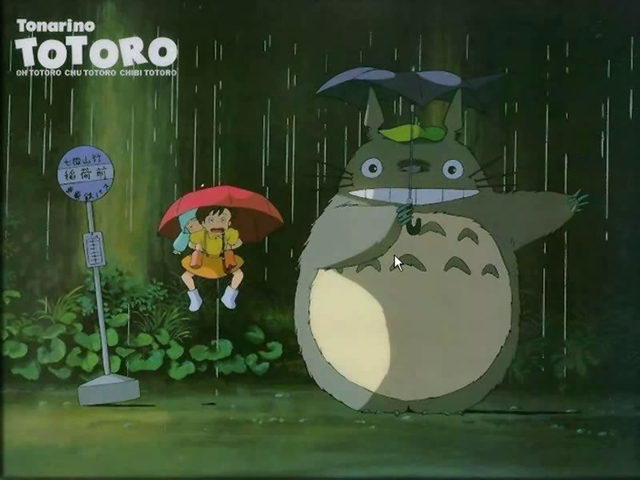
pyautogui.moveTo(406, 275)
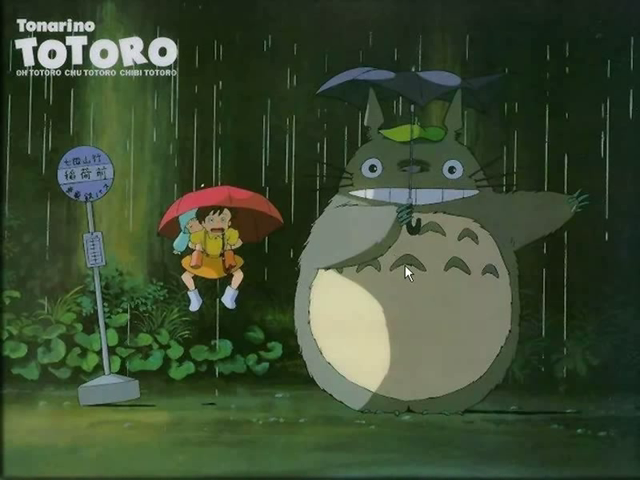
pyautogui.moveTo(432, 330)
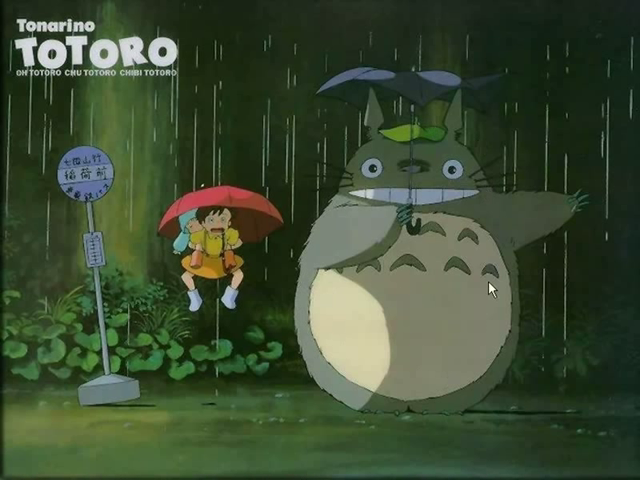
pyautogui.moveTo(428, 83)
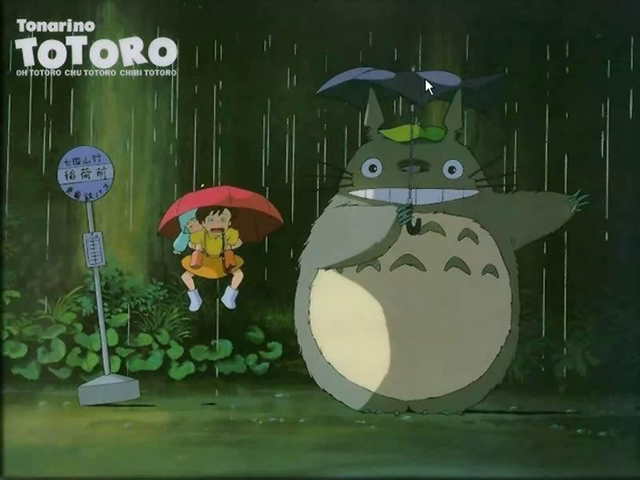
pyautogui.moveTo(418, 162)
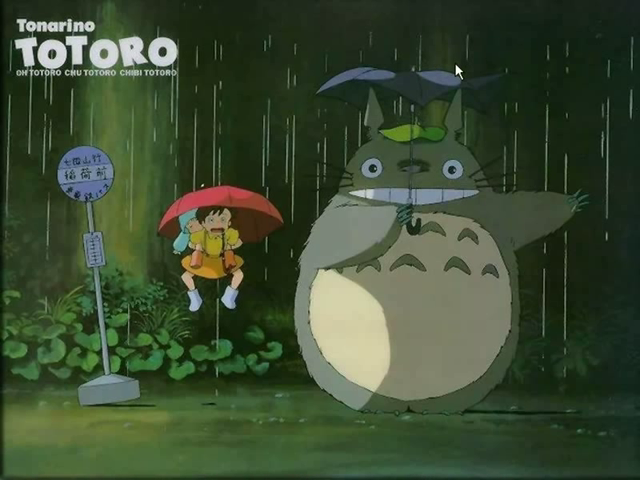
pyautogui.moveTo(428, 145)
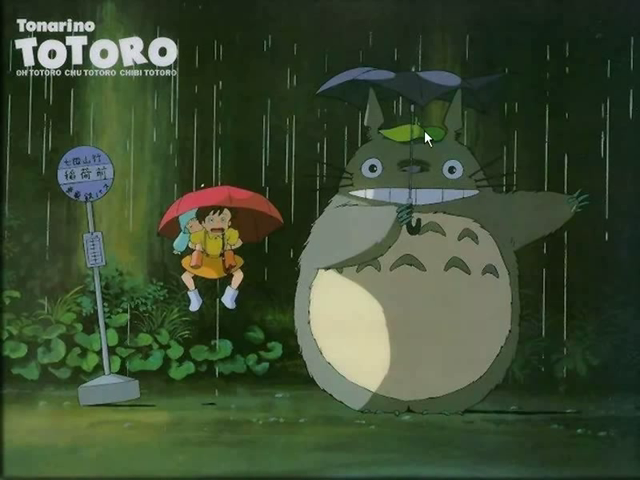
pyautogui.moveTo(418, 148)
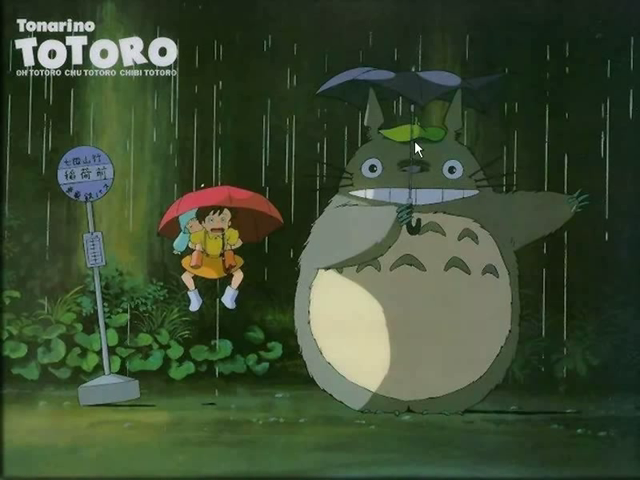
pyautogui.moveTo(422, 152)
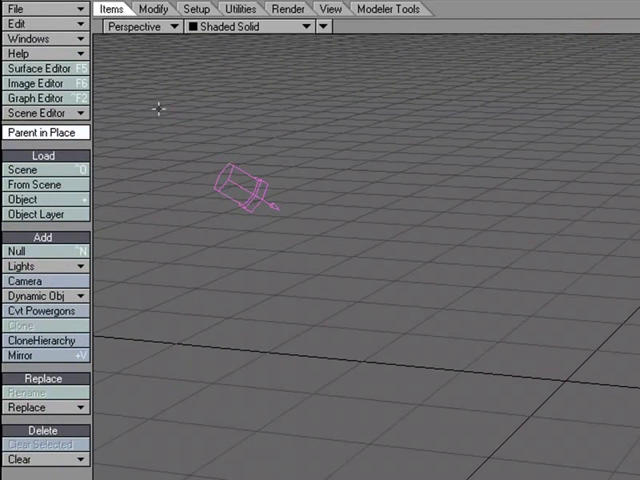
pyautogui.moveTo(138, 323)
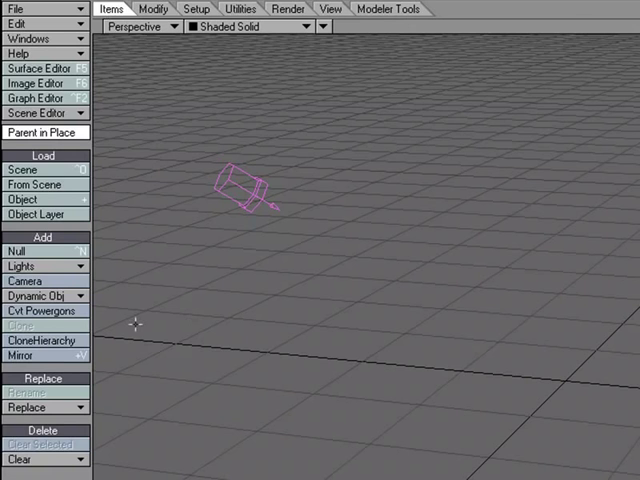
# Create an HV Emitter particle object named Rain from Dynamic Obj.
pyautogui.click(40, 296)
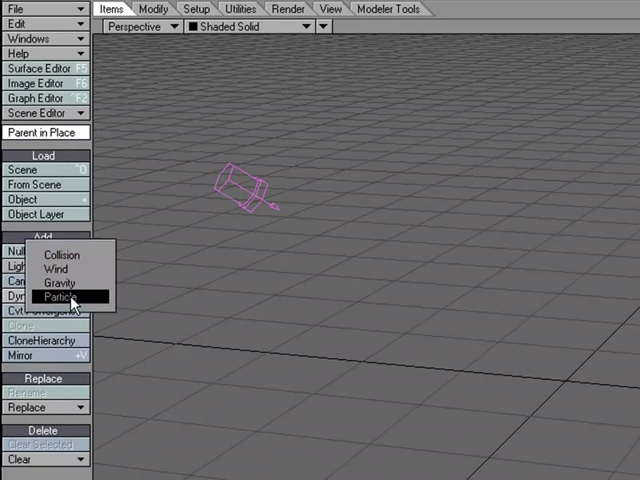
pyautogui.click(60, 297)
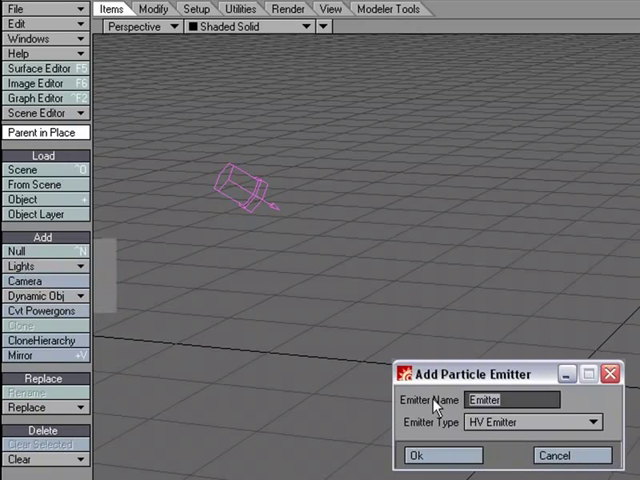
pyautogui.write('Rain')
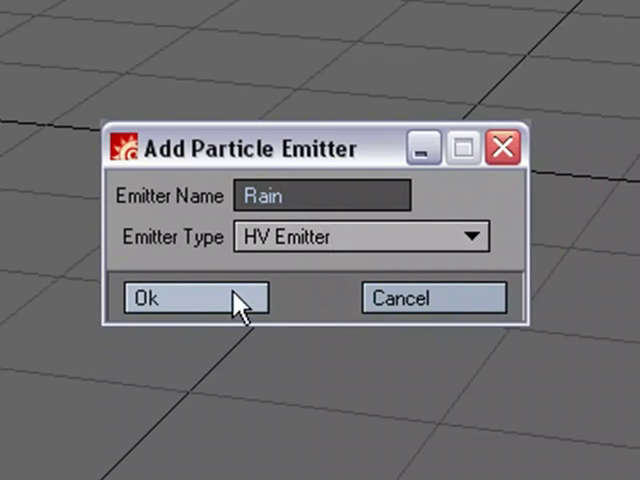
pyautogui.click(152, 298)
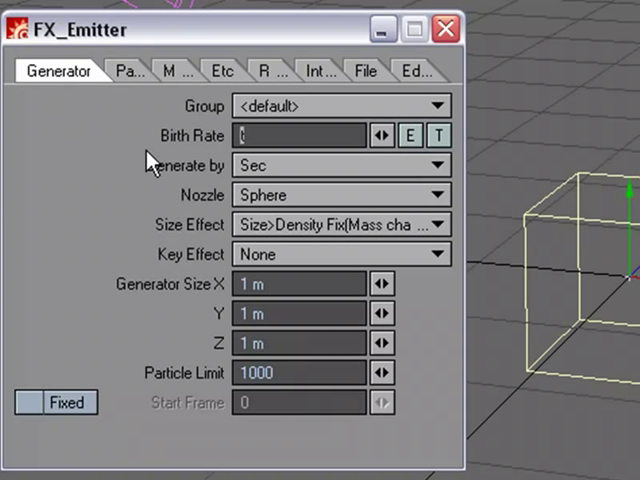
# Set the Rain emitter's birth rate to 30.0 particles per second.
pyautogui.write('30.0')
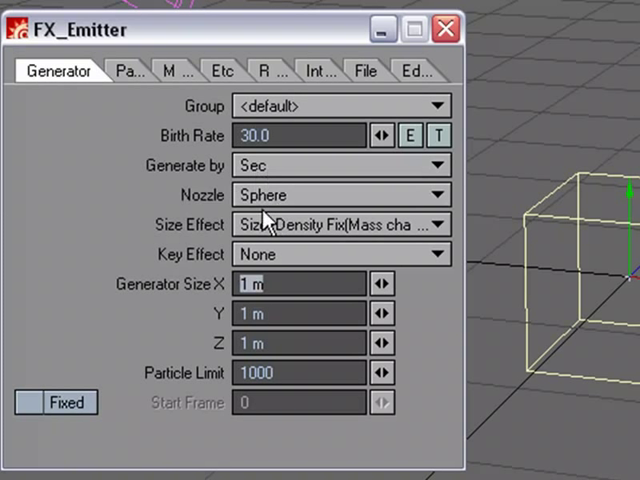
pyautogui.moveTo(210, 240)
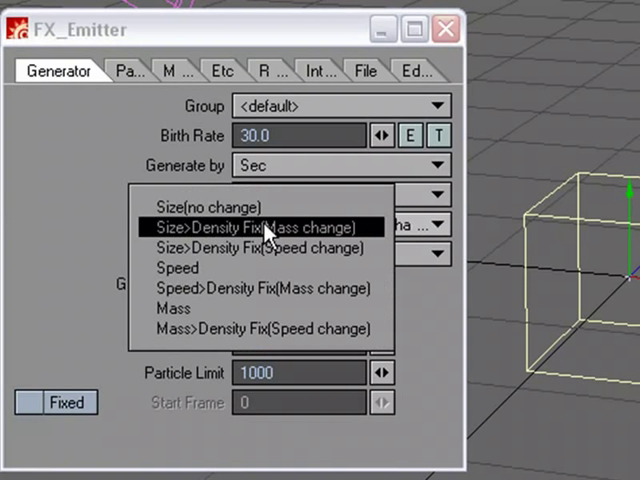
pyautogui.moveTo(207, 207)
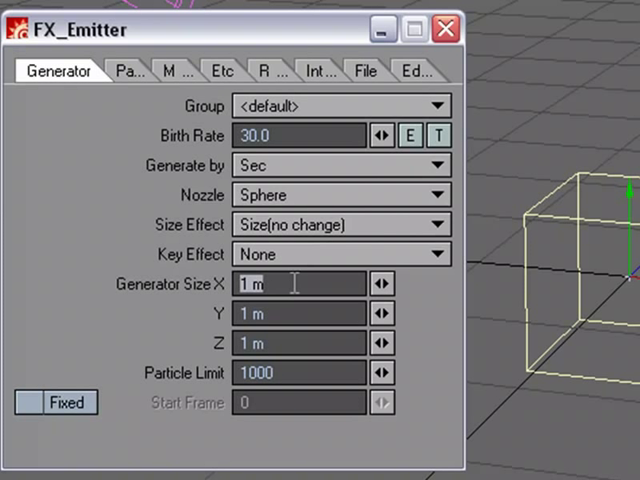
pyautogui.moveTo(318, 305)
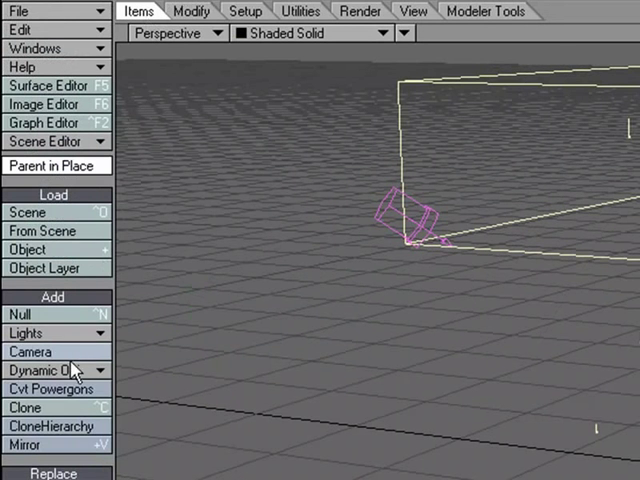
# Create a collision effector named Ground from Dynamic Obj.
pyautogui.click(47, 369)
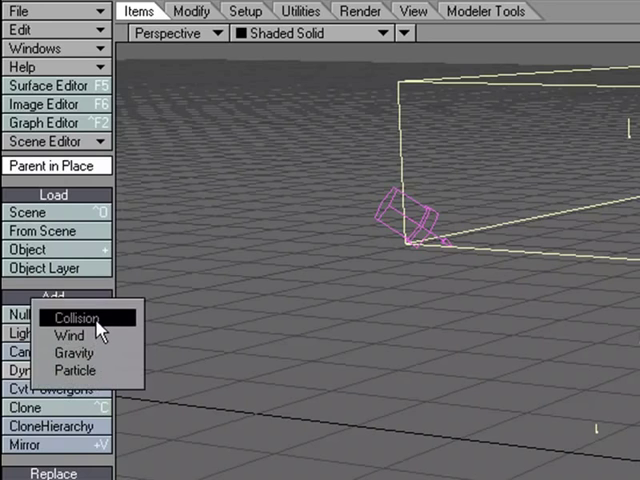
pyautogui.click(72, 317)
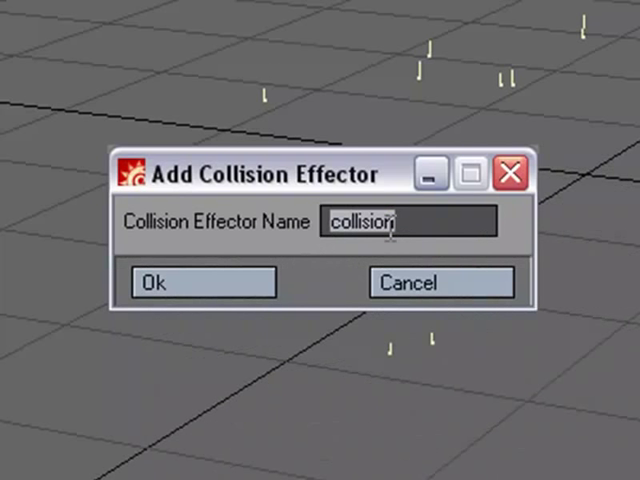
pyautogui.write('Ground')
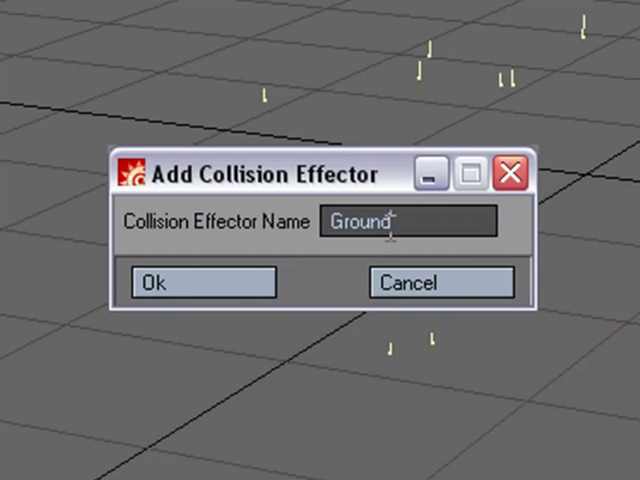
pyautogui.click(202, 282)
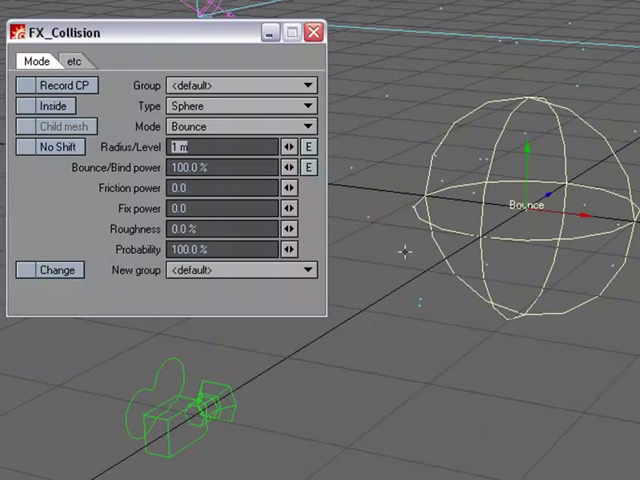
# Make Ground a Plane collision with 100% bounce power and Erase mode.
pyautogui.click(238, 105)
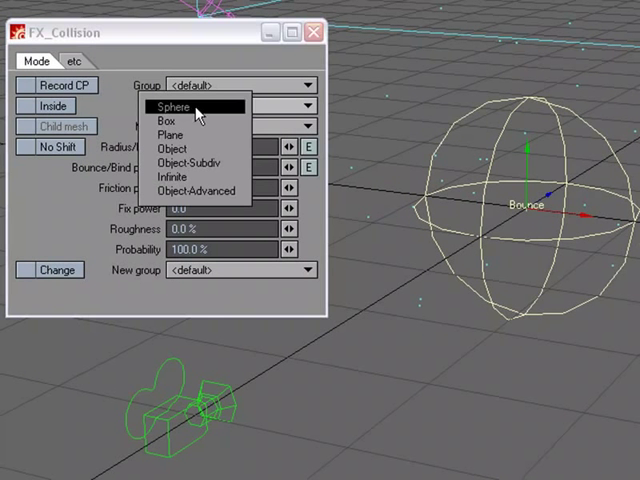
pyautogui.click(166, 133)
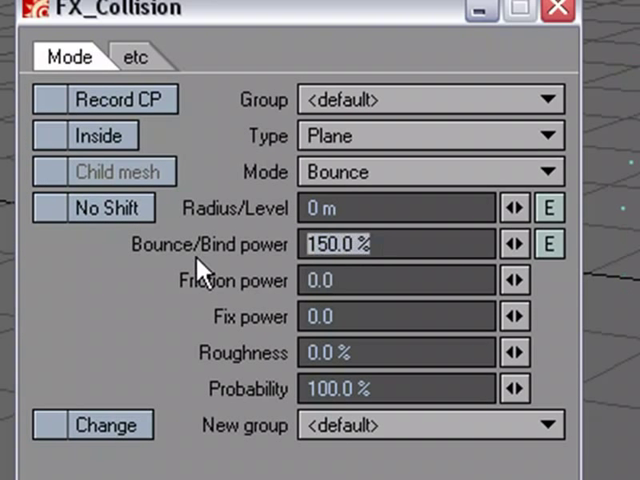
pyautogui.write('100.0')
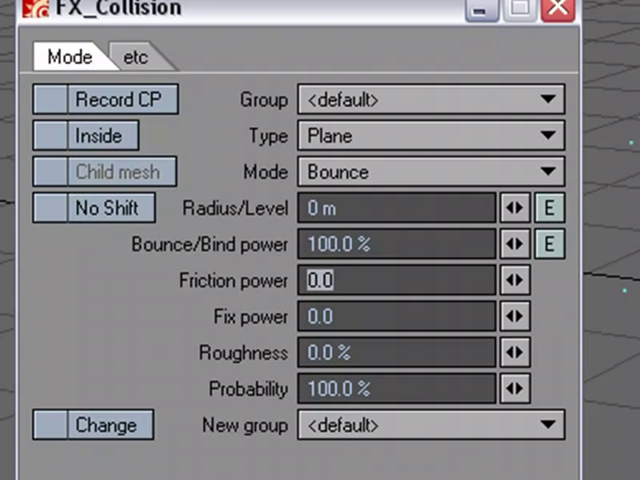
pyautogui.moveTo(375, 155)
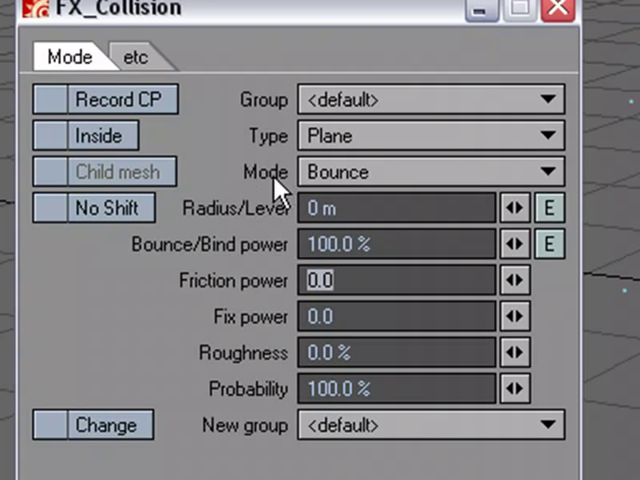
pyautogui.click(430, 171)
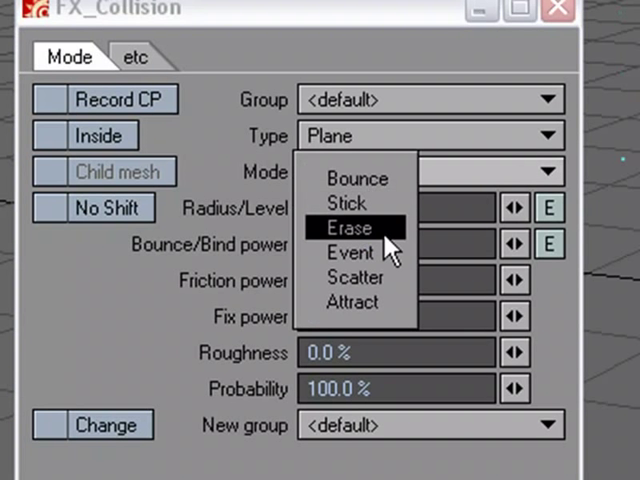
pyautogui.click(352, 228)
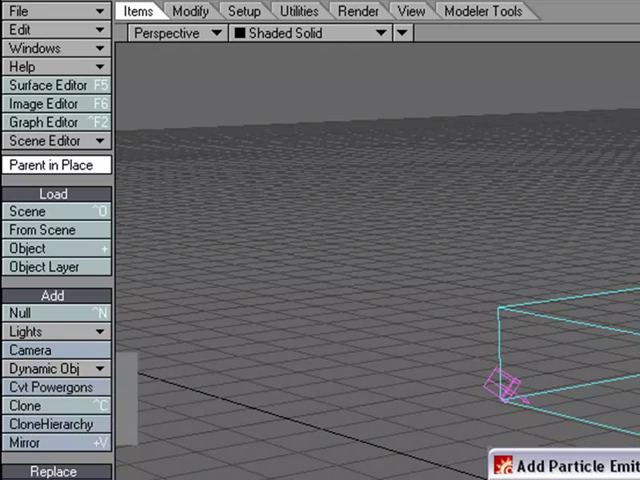
# Name the new HV emitter Splash and confirm its creation.
pyautogui.write('Spla')
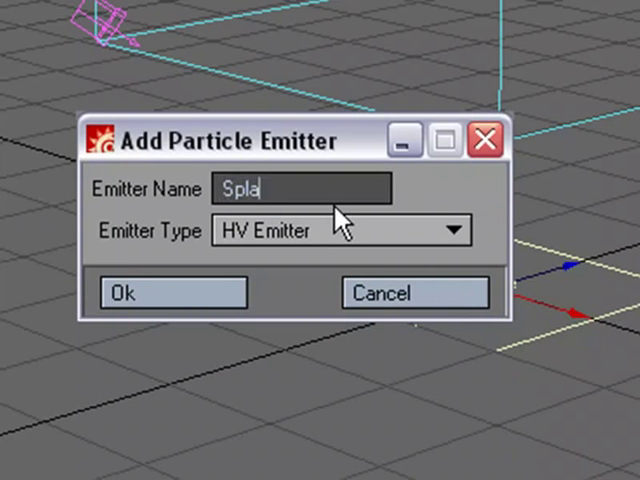
pyautogui.write('sh')
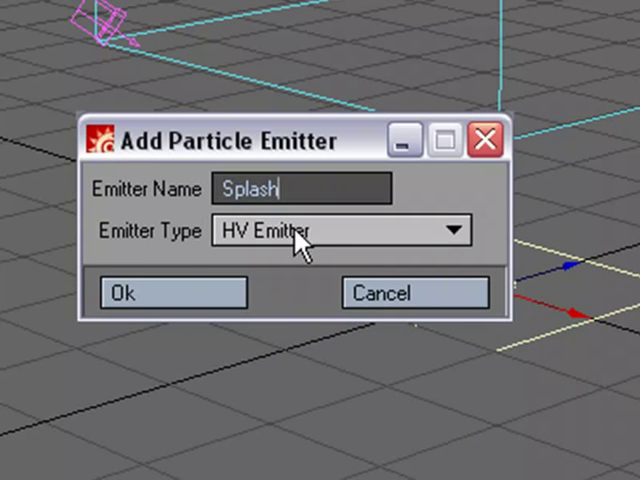
pyautogui.click(172, 292)
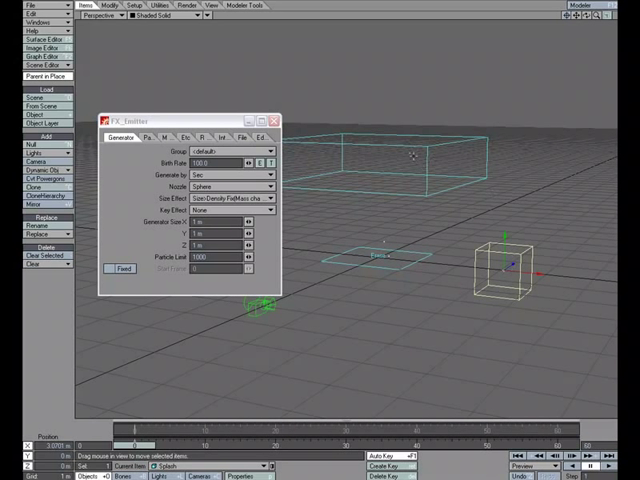
pyautogui.moveTo(399, 17)
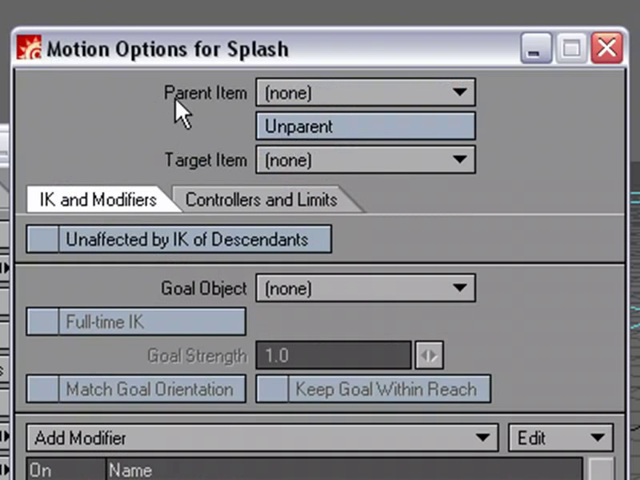
# Set Splash's parent item to Rain.
pyautogui.click(460, 92)
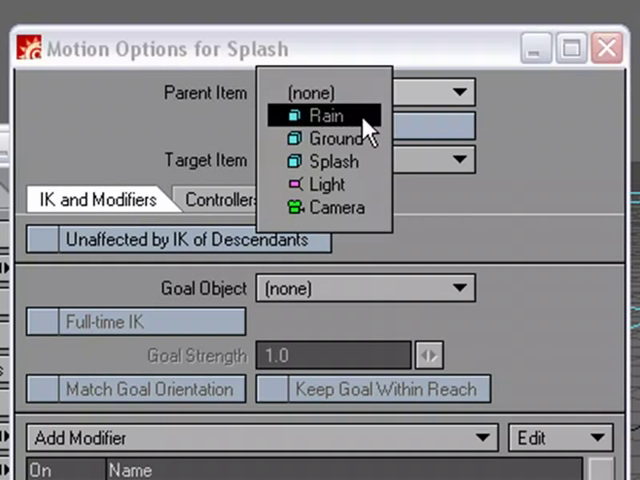
pyautogui.click(326, 114)
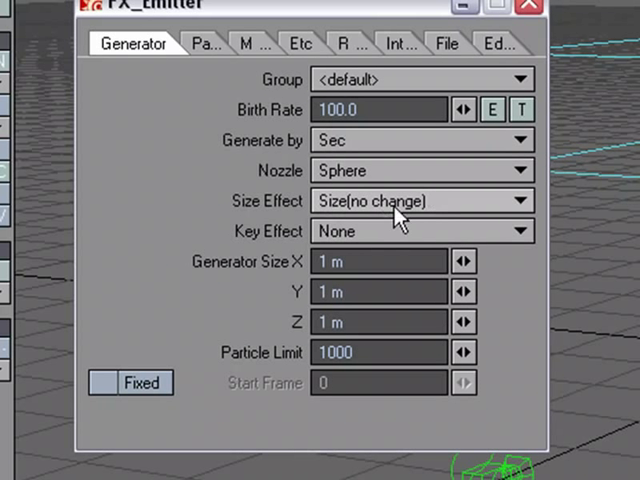
pyautogui.moveTo(405, 208)
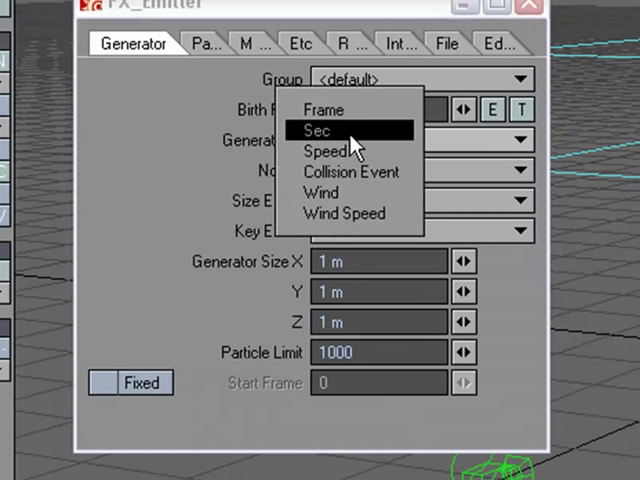
# Generate 30 particles per frame from a Parent-Emitter(End) nozzle.
pyautogui.click(328, 130)
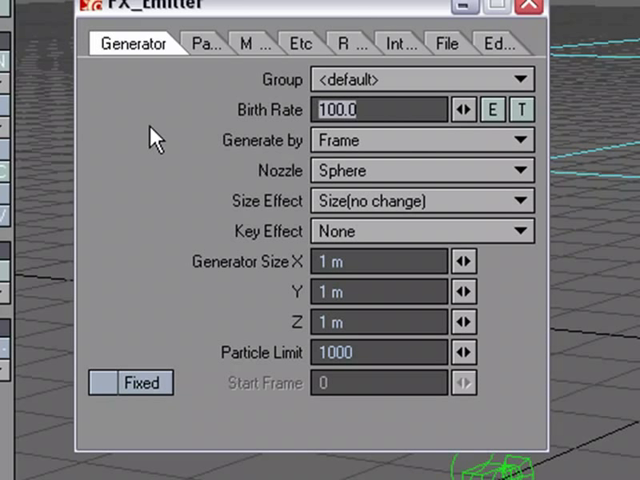
pyautogui.write('30.0')
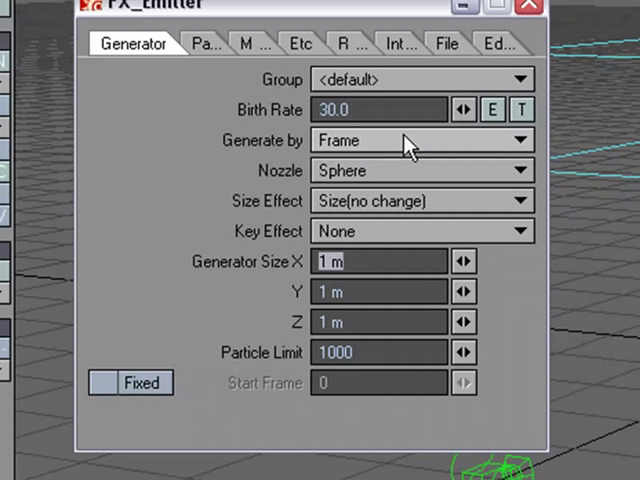
pyautogui.moveTo(370, 182)
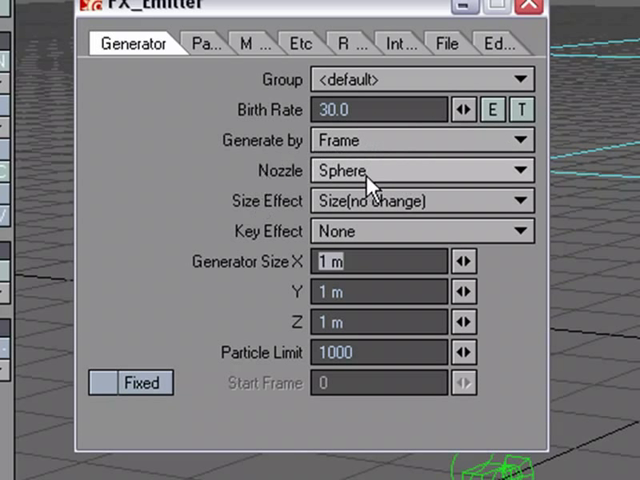
pyautogui.click(420, 170)
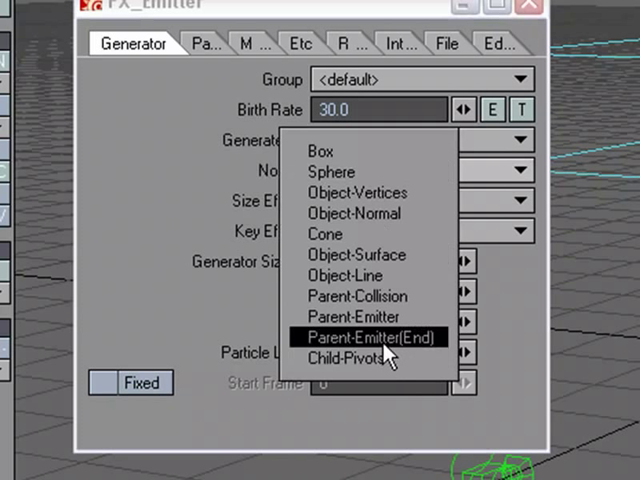
pyautogui.click(372, 337)
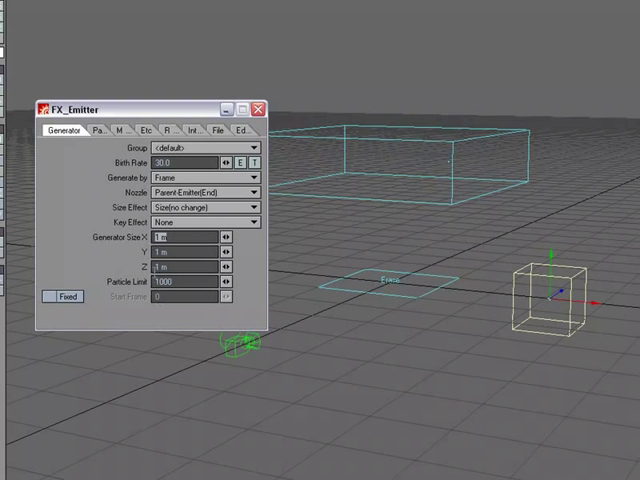
pyautogui.click(82, 128)
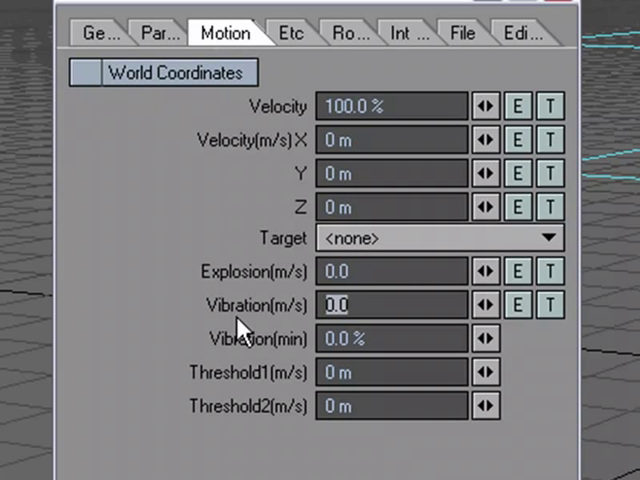
# Set Splash vibration to 3 and gravity Y to -2.0.
pyautogui.write('3')
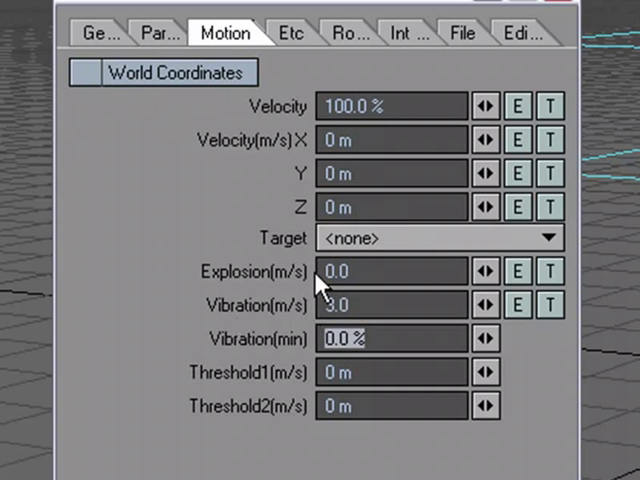
pyautogui.moveTo(323, 177)
pyautogui.write('2')
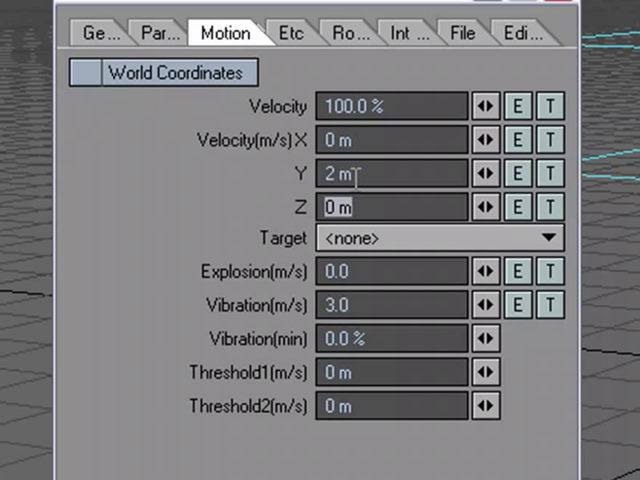
pyautogui.click(280, 32)
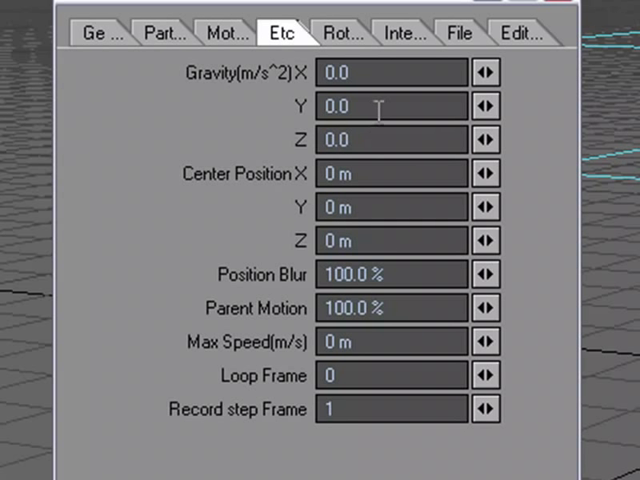
pyautogui.write('-2')
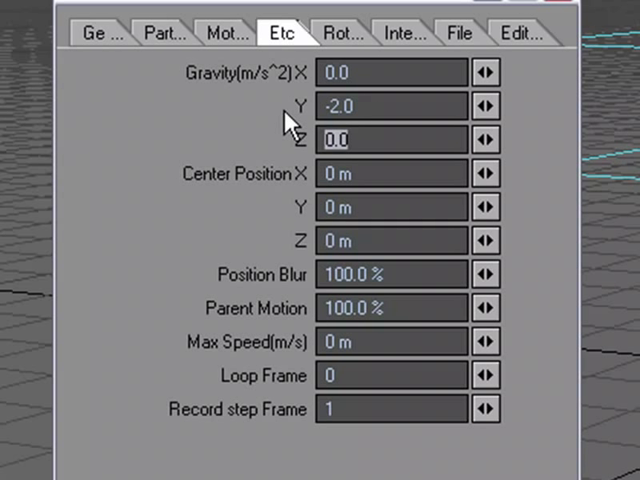
pyautogui.moveTo(350, 140)
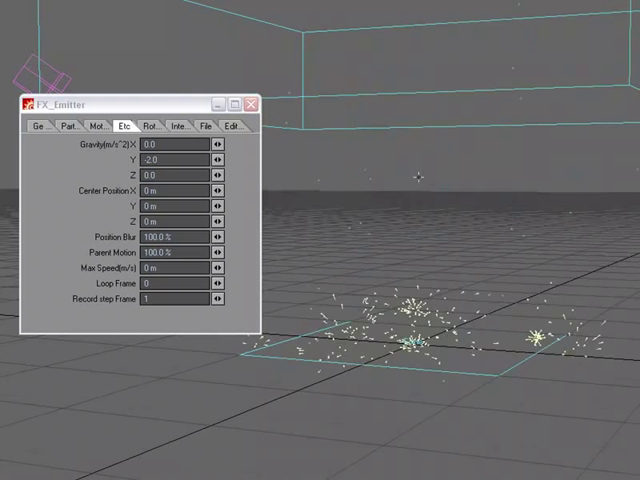
# Preview the splash particles, then return to the emitter's Motion settings.
pyautogui.click(97, 126)
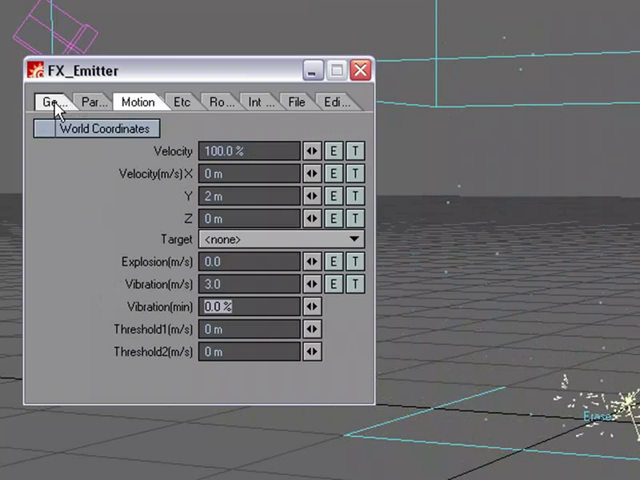
# Review the Generator and Particle settings, then set Parent Motion to 0.0.
pyautogui.click(52, 101)
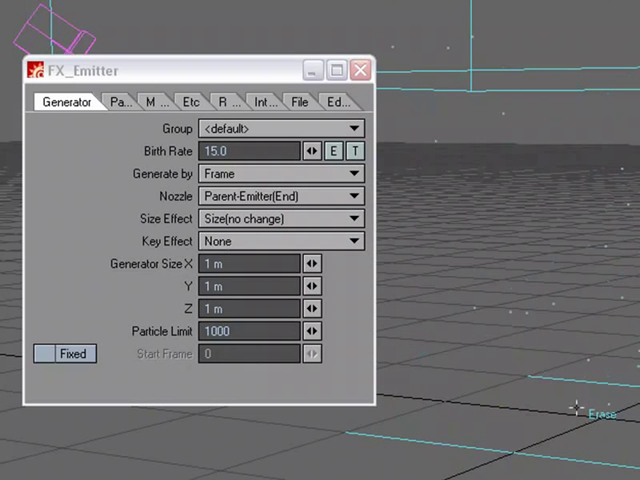
pyautogui.click(99, 101)
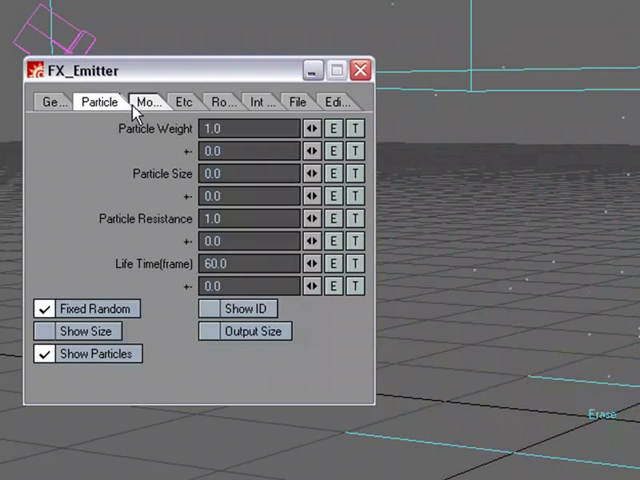
pyautogui.click(176, 101)
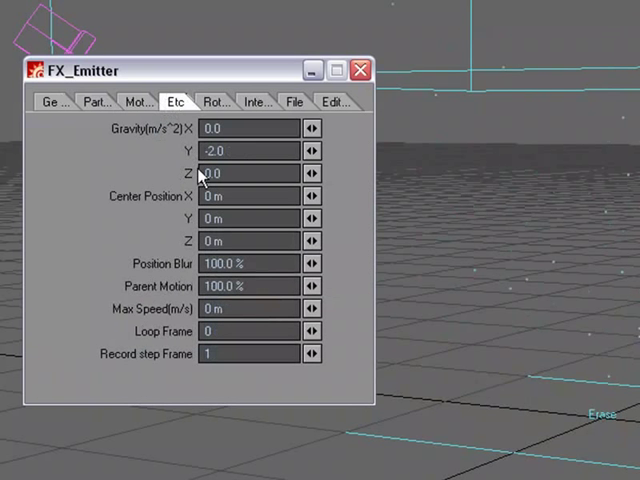
pyautogui.moveTo(256, 286)
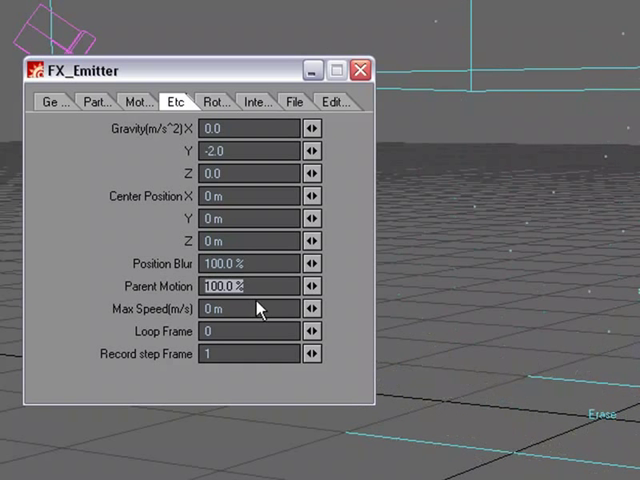
pyautogui.write('0.0')
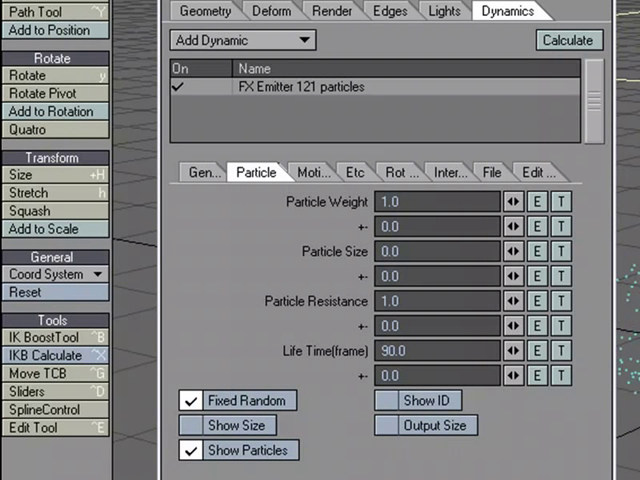
pyautogui.moveTo(275, 288)
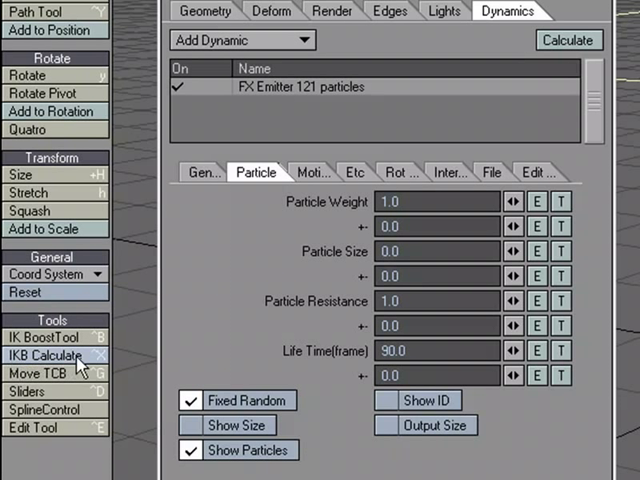
pyautogui.moveTo(407, 77)
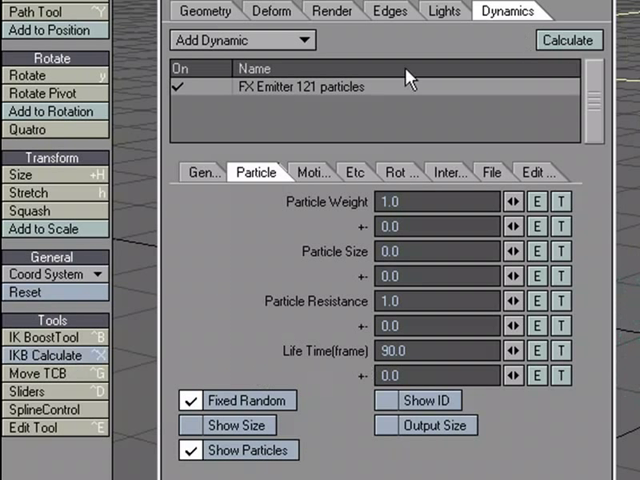
pyautogui.moveTo(490, 117)
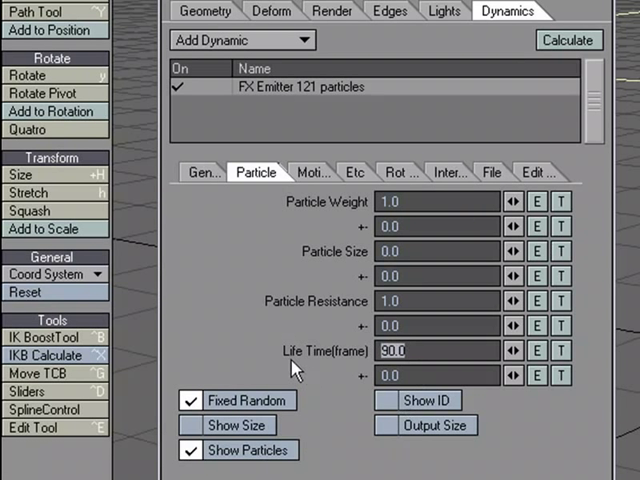
# Select the Rain FX Emitter in Object Properties Dynamics to view its particle Life Time.
pyautogui.click(435, 350)
pyautogui.write('60')
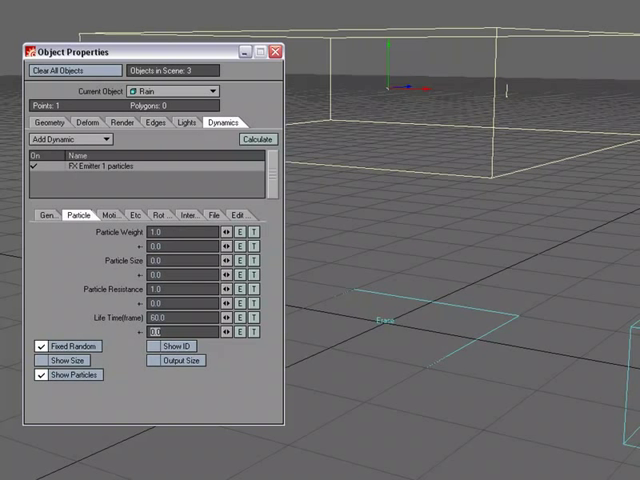
# Play the Rain scene so raindrops fall and splash on the collision plane.
pyautogui.click(257, 139)
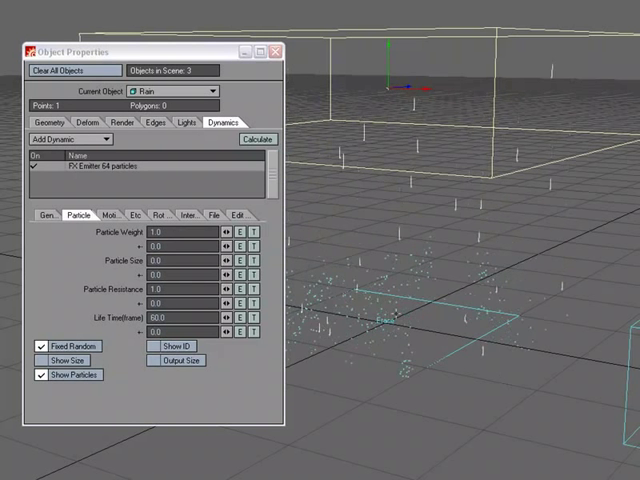
pyautogui.click(257, 139)
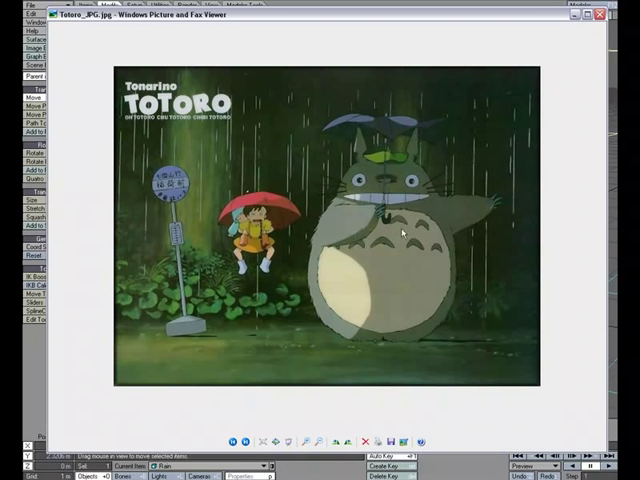
pyautogui.moveTo(318, 210)
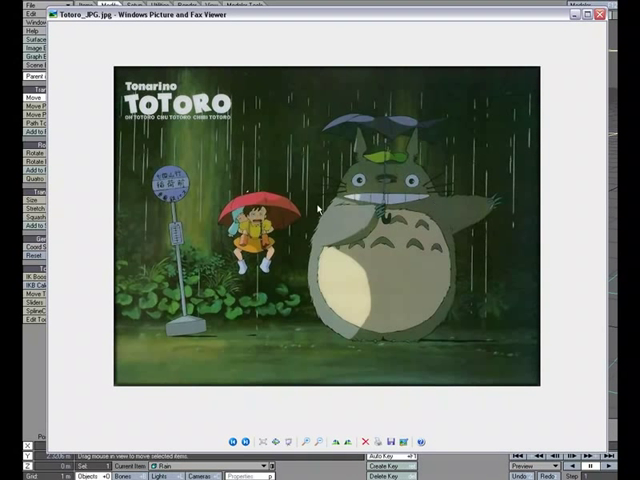
pyautogui.moveTo(414, 159)
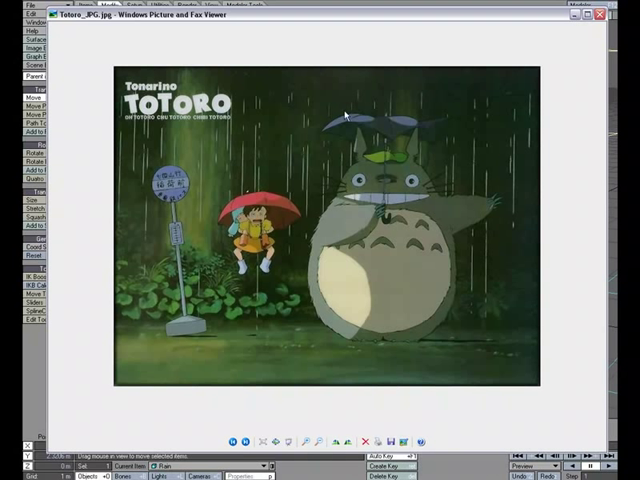
pyautogui.moveTo(230, 208)
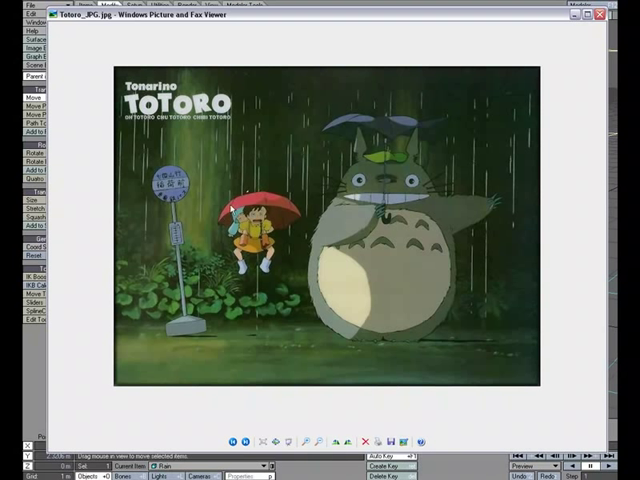
pyautogui.moveTo(363, 258)
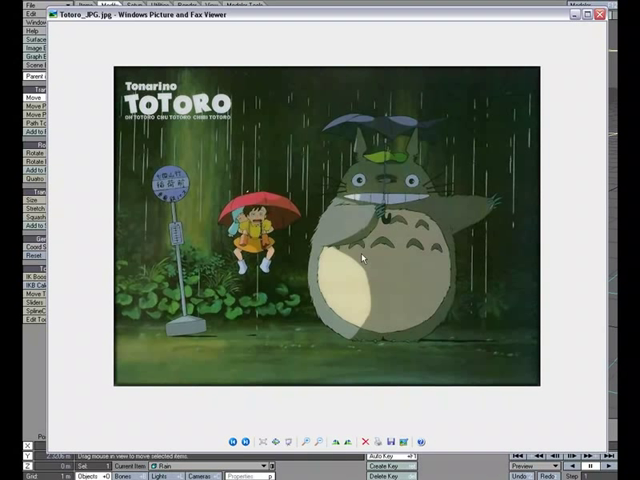